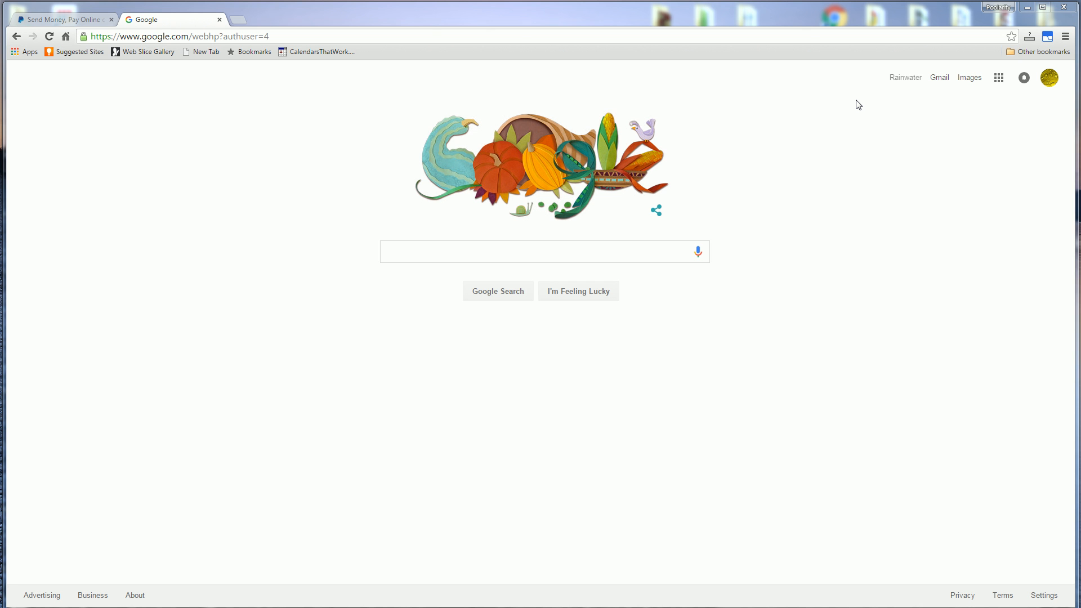
mouse_move(927, 99)
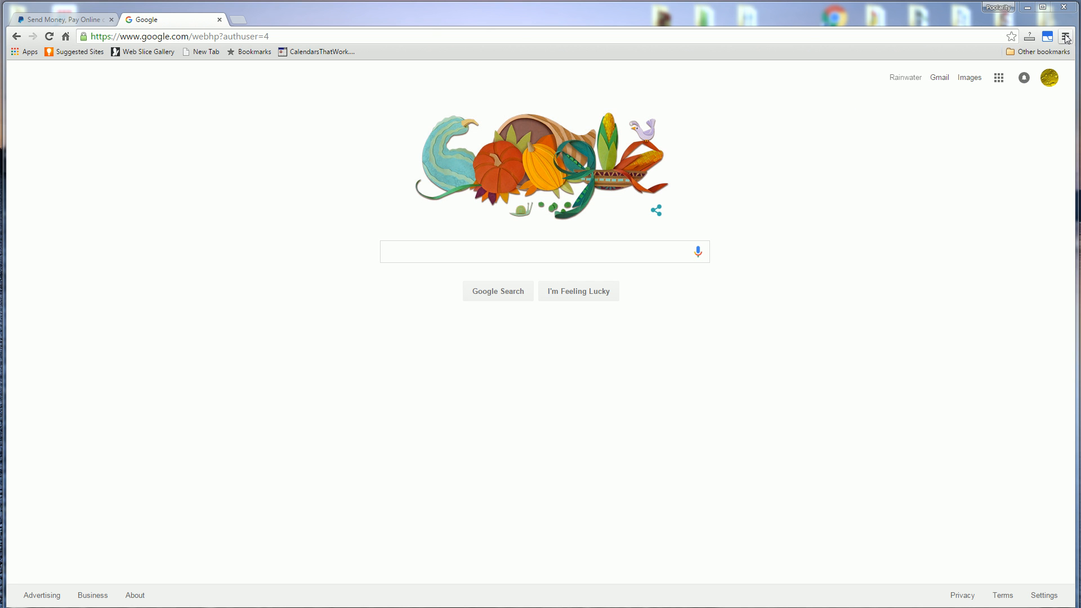
Open Chrome's main menu from the three-bar icon at the top right
click(1065, 37)
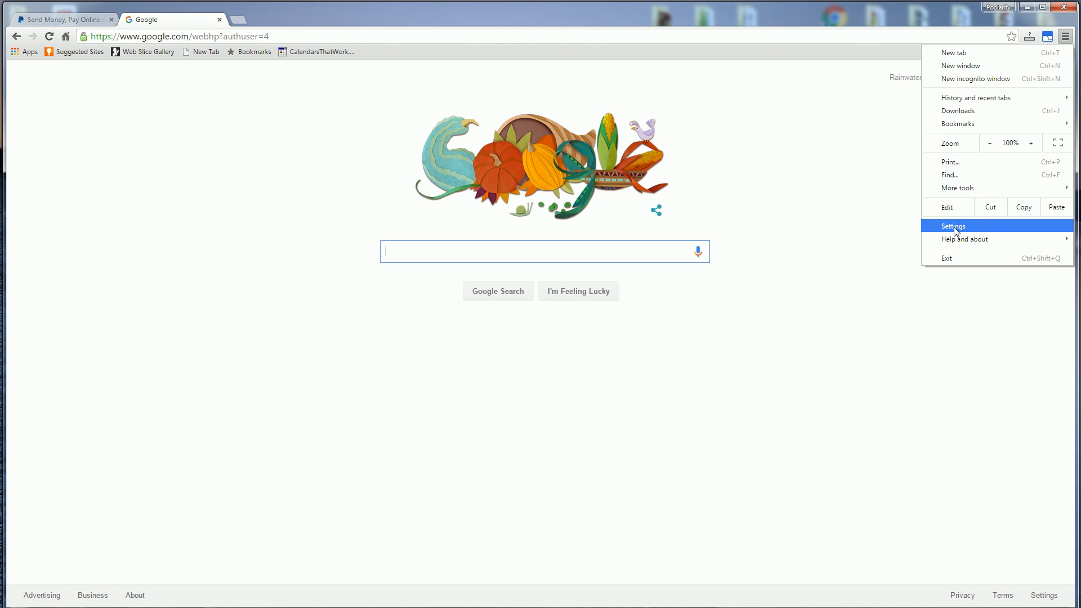
Open Settings, expand the advanced settings, and open Content settings under Privacy
click(952, 225)
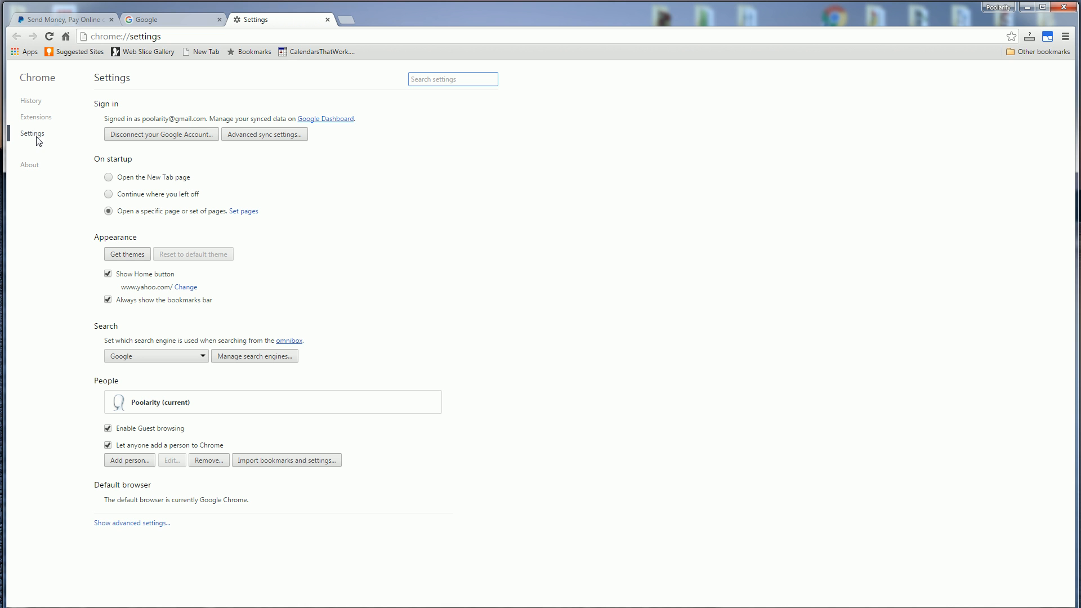
mouse_move(131, 431)
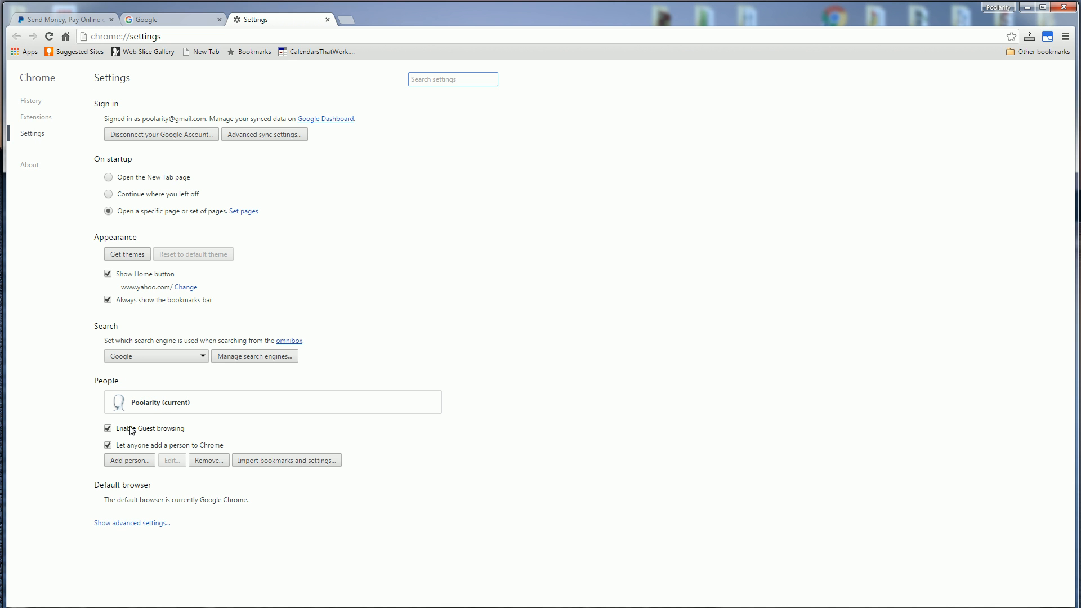
mouse_move(133, 523)
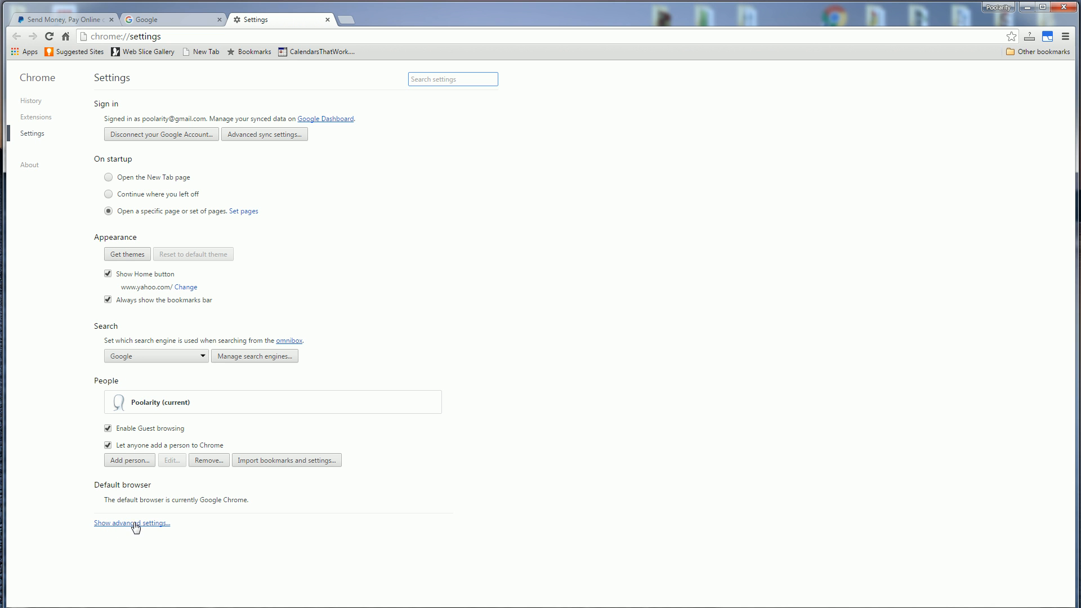
click(131, 522)
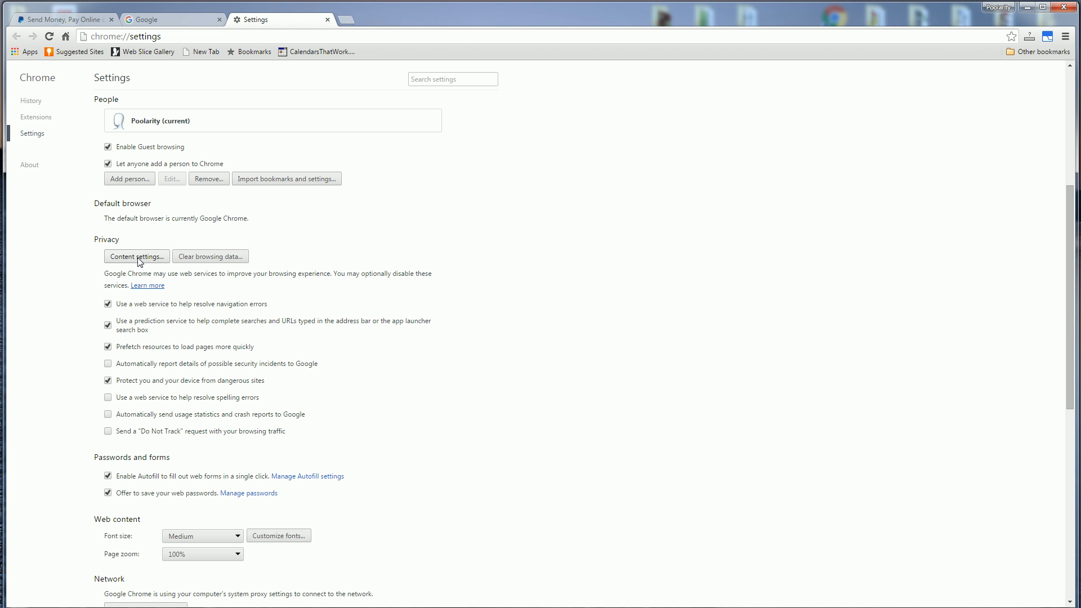
click(135, 256)
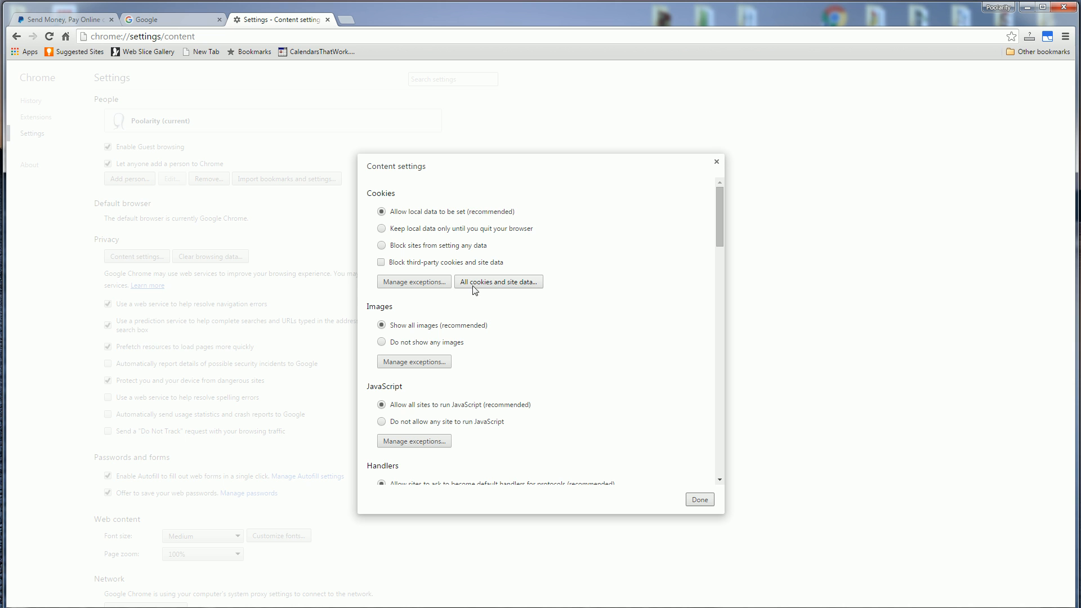
Open 'All cookies and site data' and focus the Search cookies box
click(497, 282)
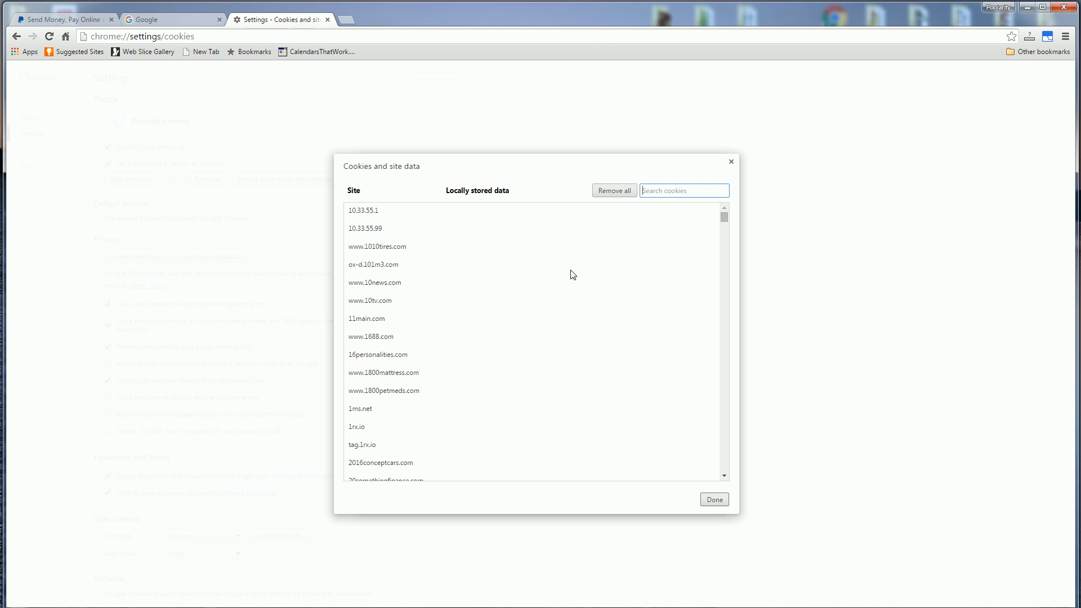
mouse_move(729, 345)
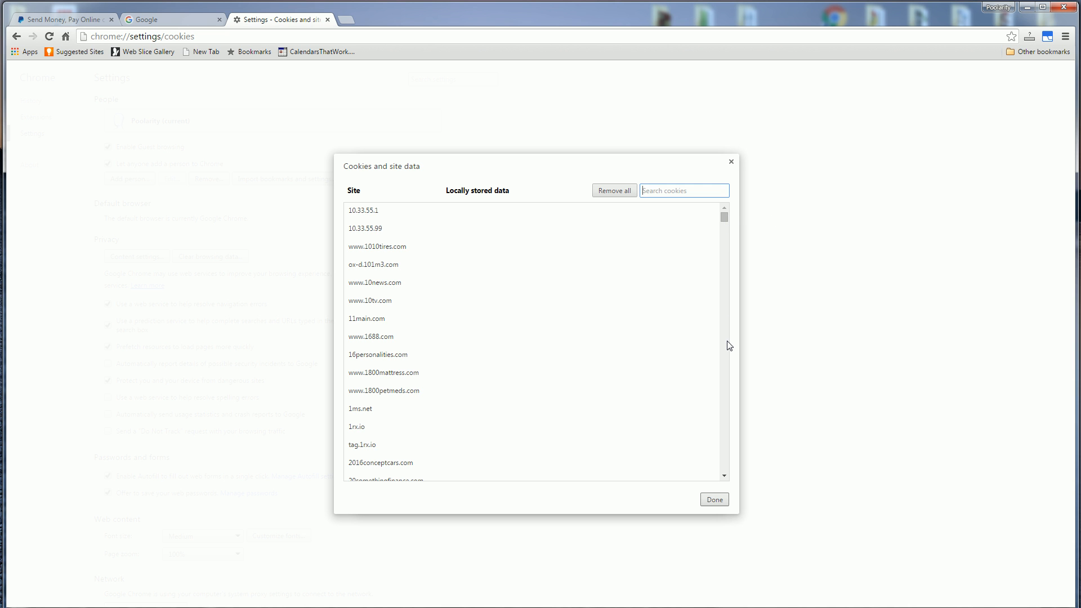
scroll(down, 3)
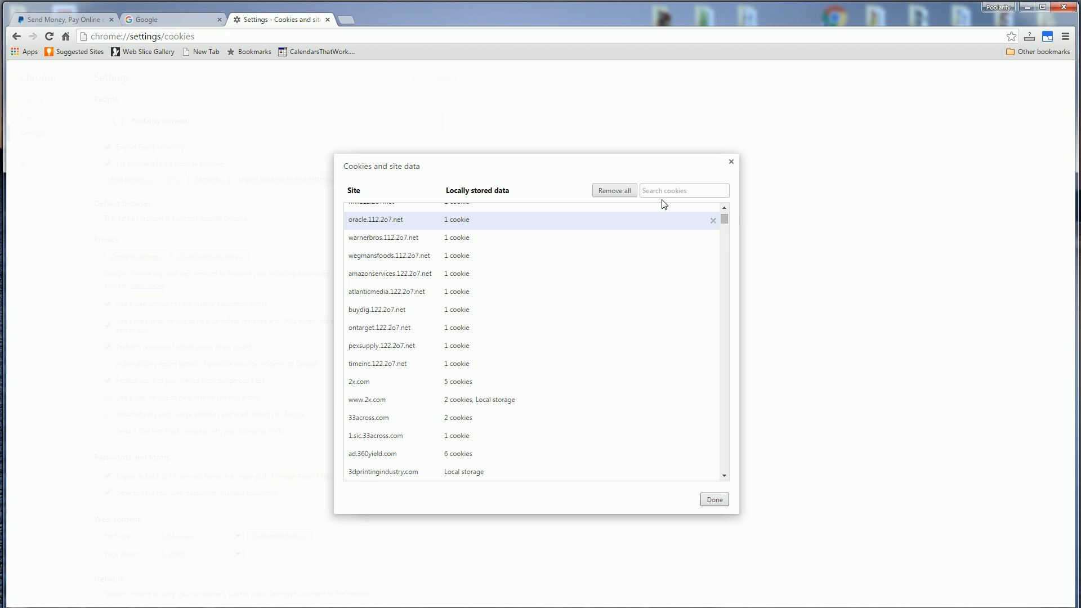
click(682, 190)
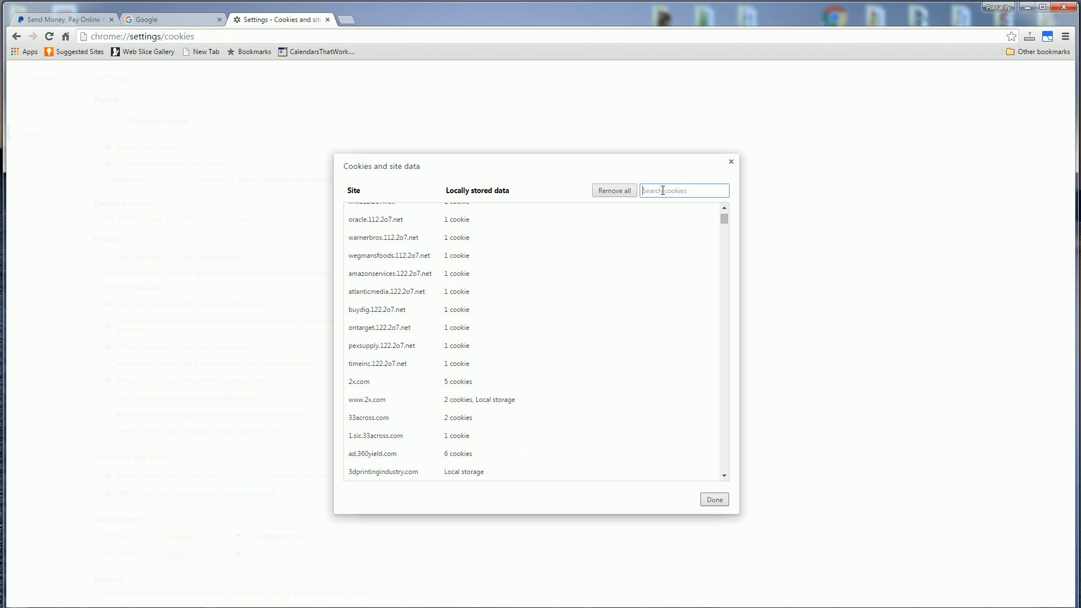
Search cookies for 'paypal' and expand the paypal.d1.sc.omtrdc.net entry
text(p)
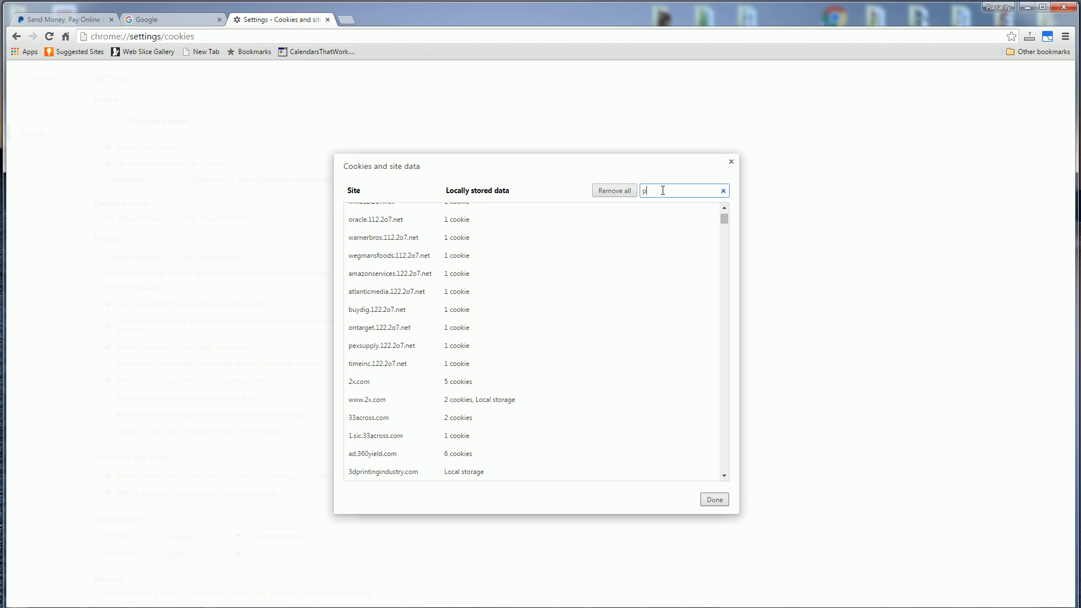
text(aypal)
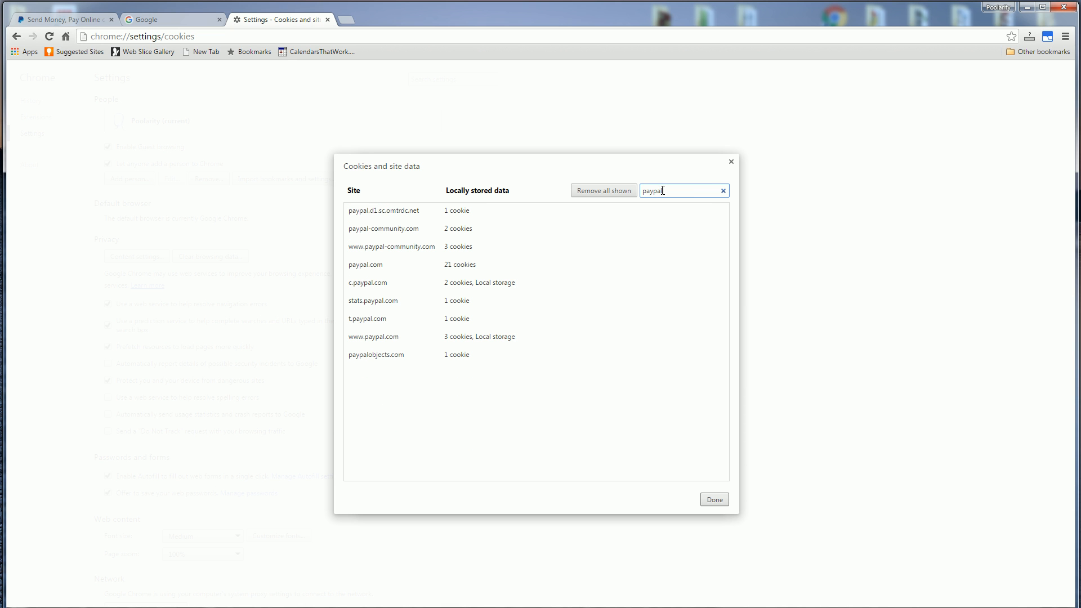
click(365, 263)
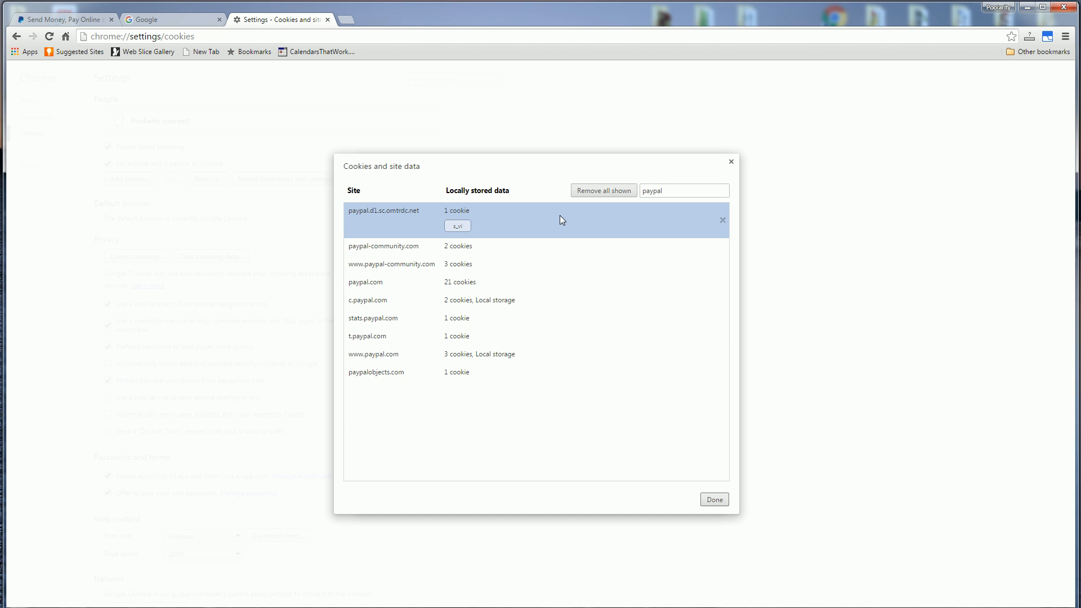
mouse_move(724, 223)
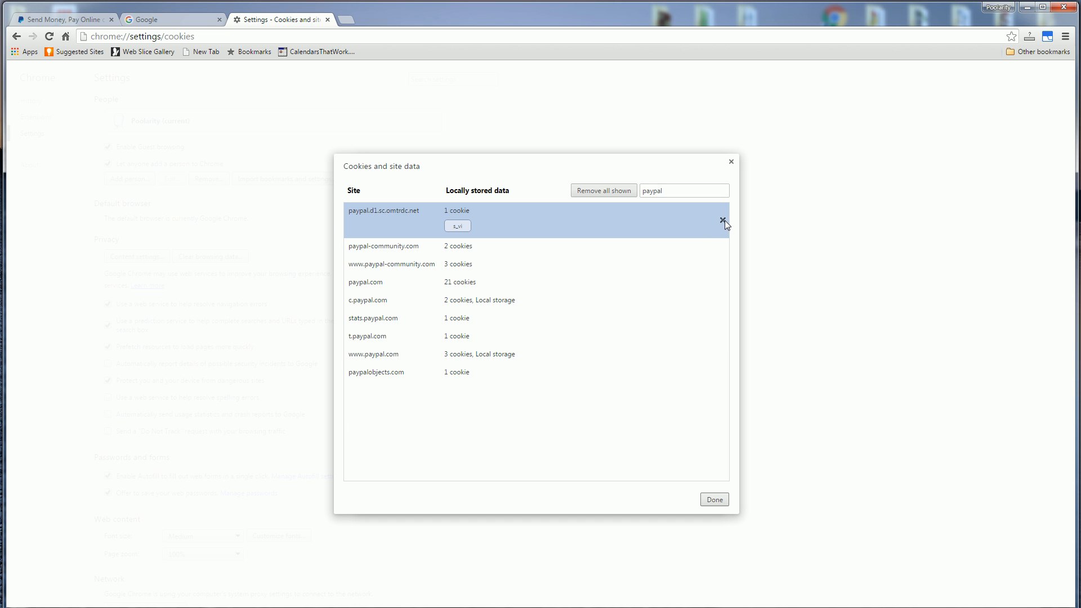
Delete the paypal.d1.sc.omtrdc.net and paypal-community.com cookies, then remove all remaining shown
click(722, 223)
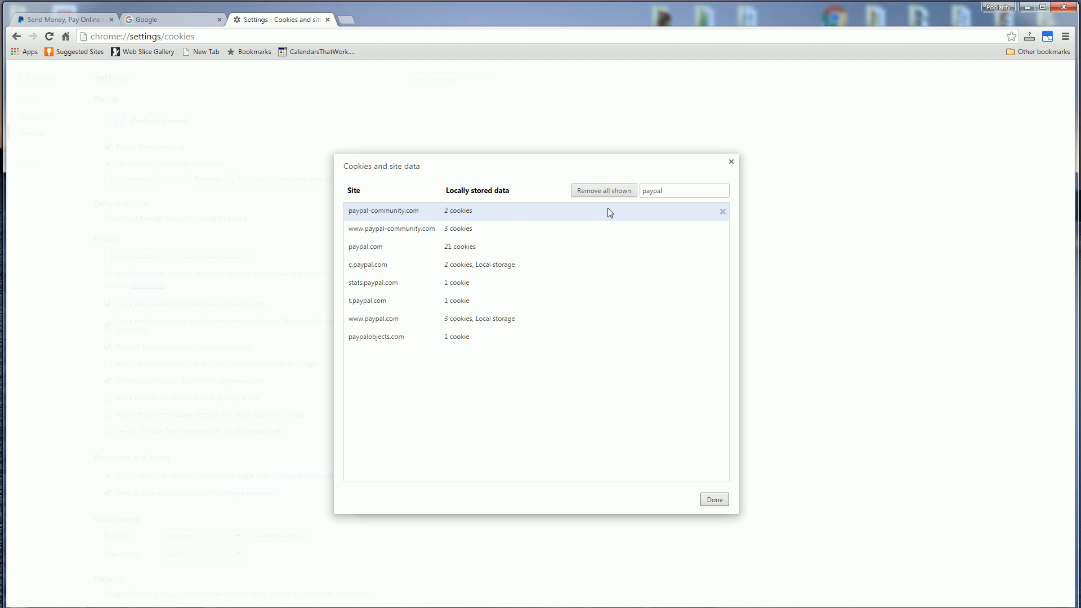
click(722, 212)
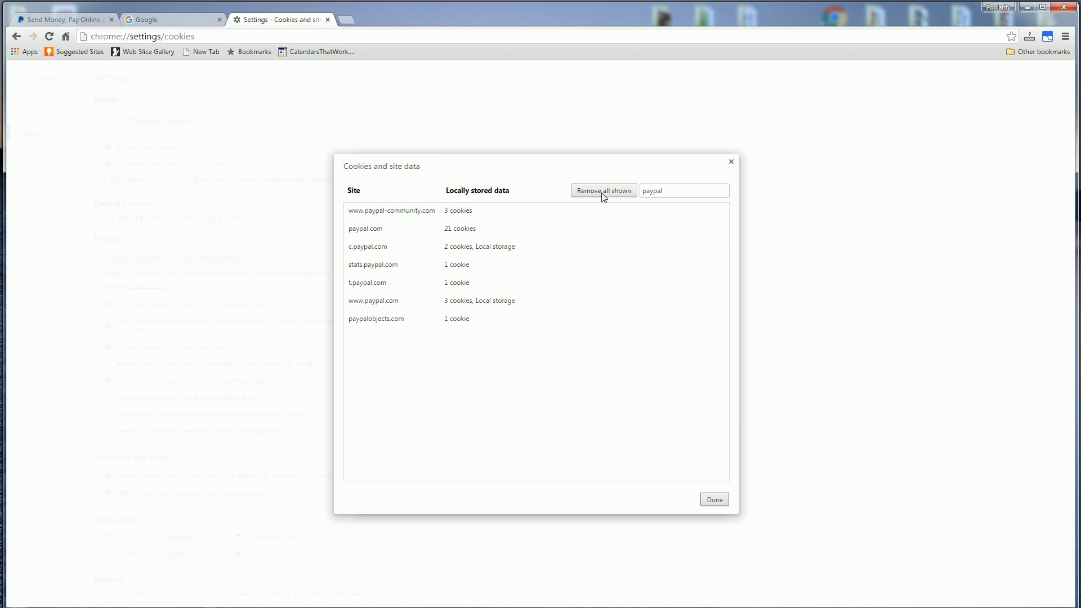
click(602, 191)
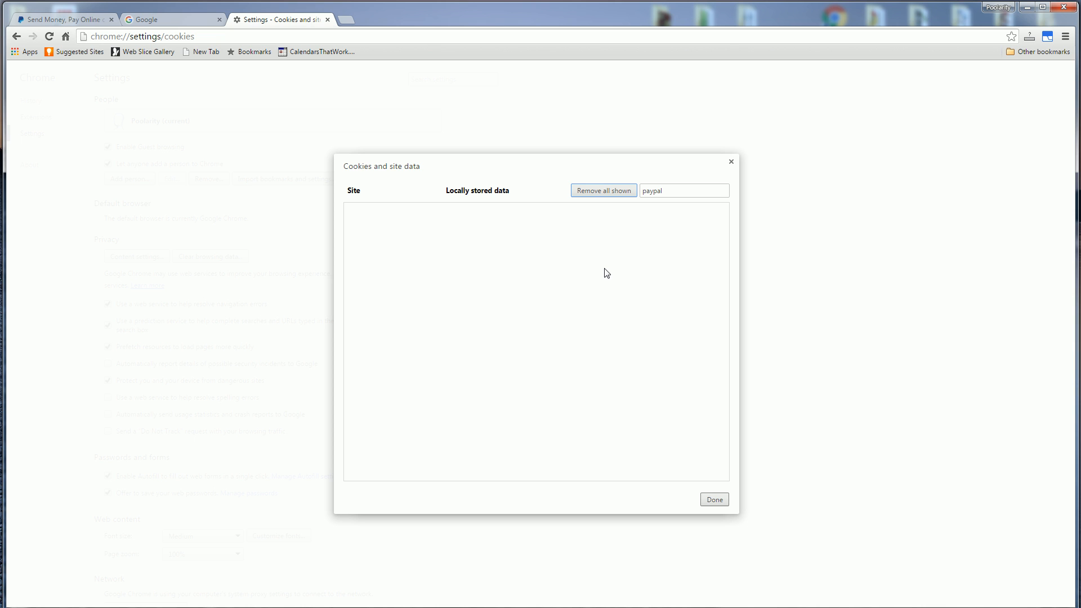
mouse_move(575, 266)
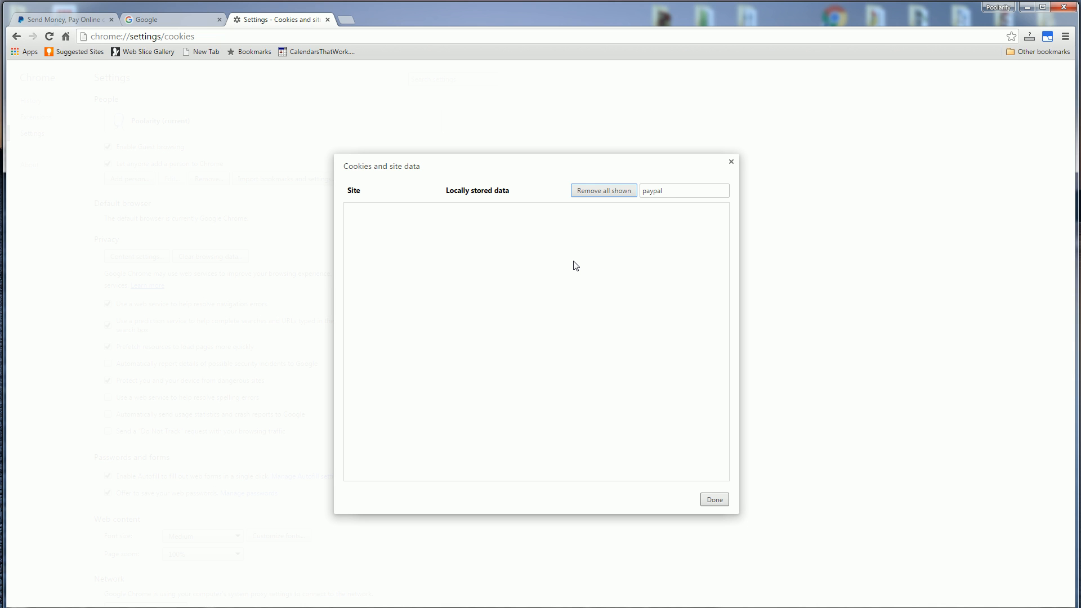
mouse_move(657, 208)
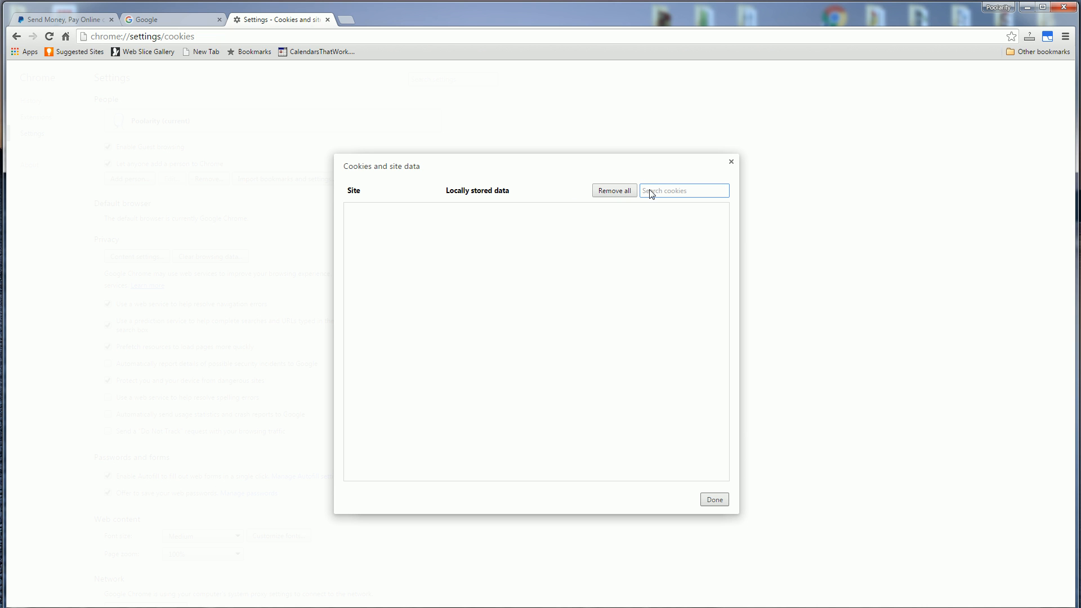
mouse_move(661, 194)
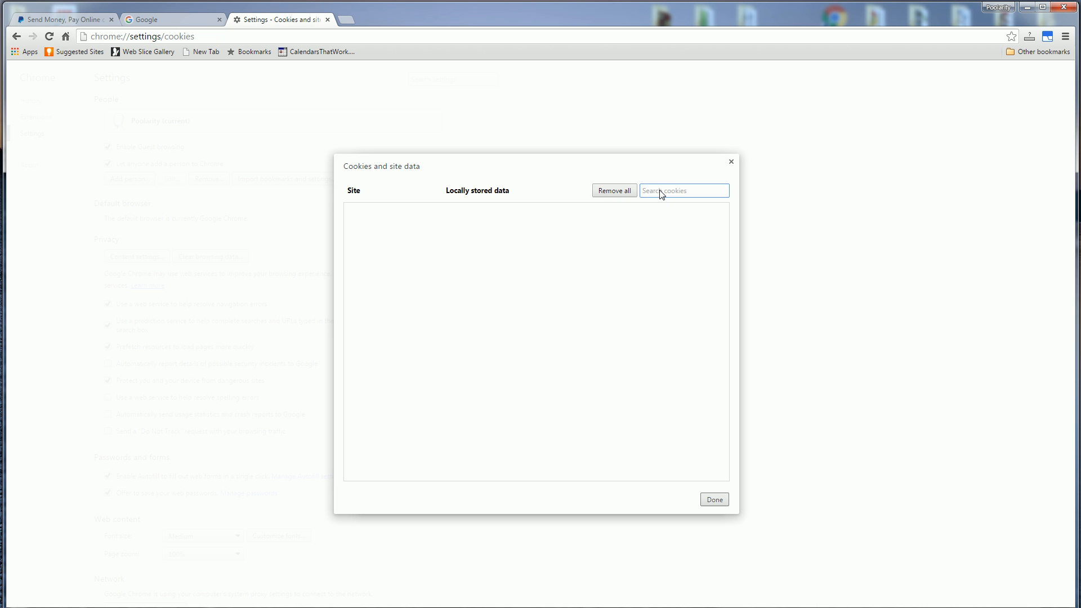